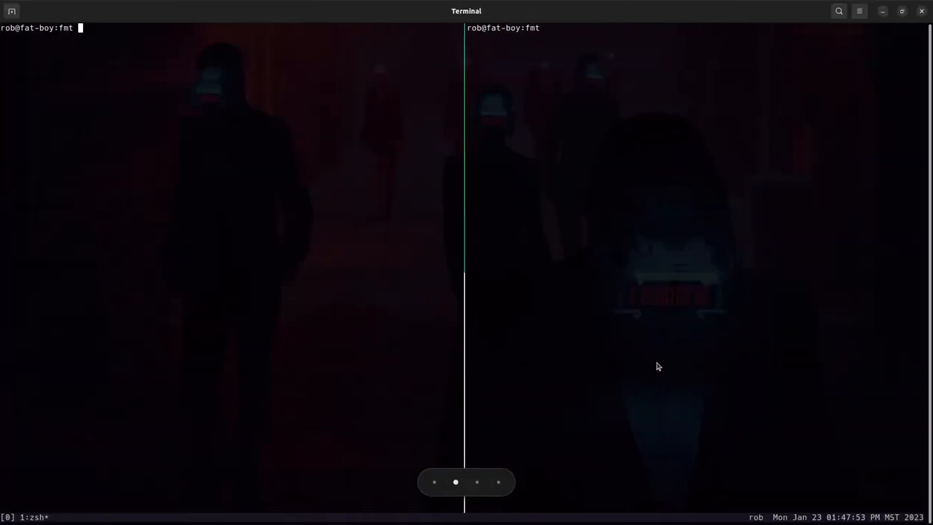
pyautogui.moveTo(353, 301)
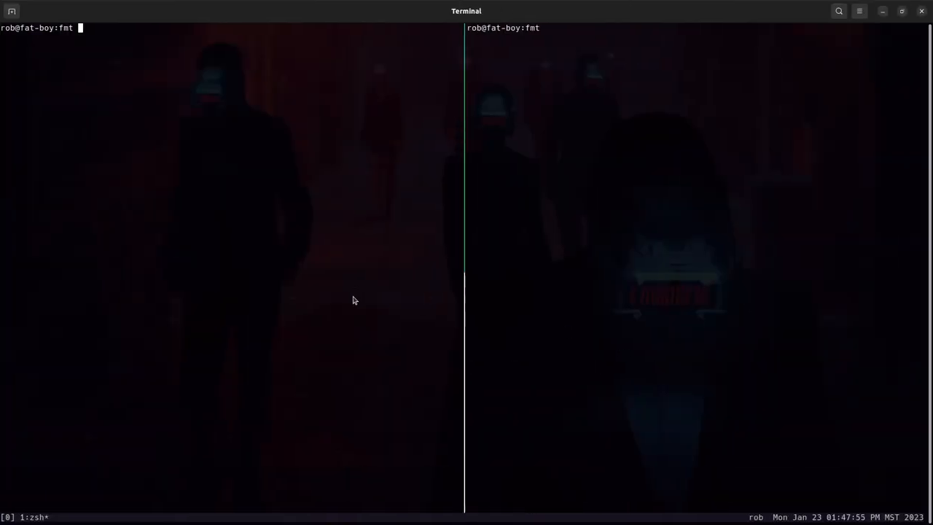
# Launch Neovim on a new empty file do.c from the zsh prompt
pyautogui.write('vim')
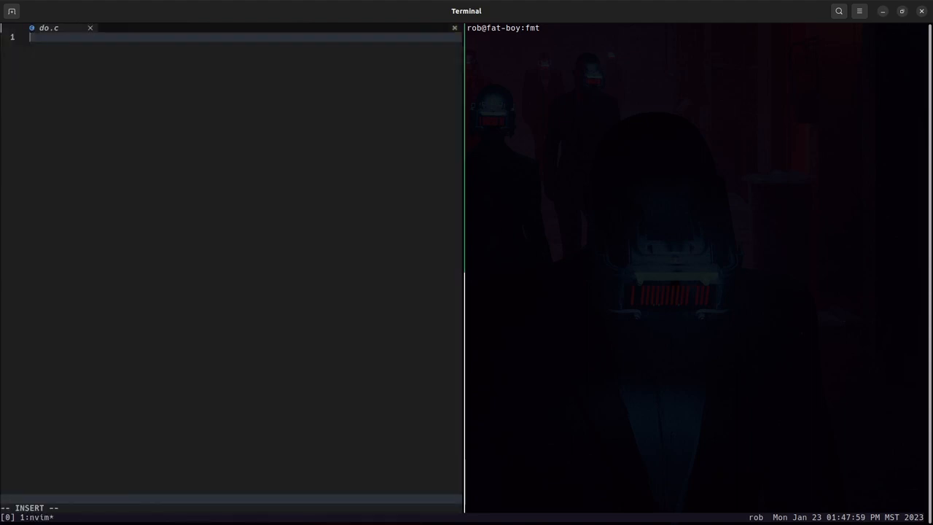
# Write #include <stdio.h> and the int main(int argc, char** argv) signature
pyautogui.write('#')
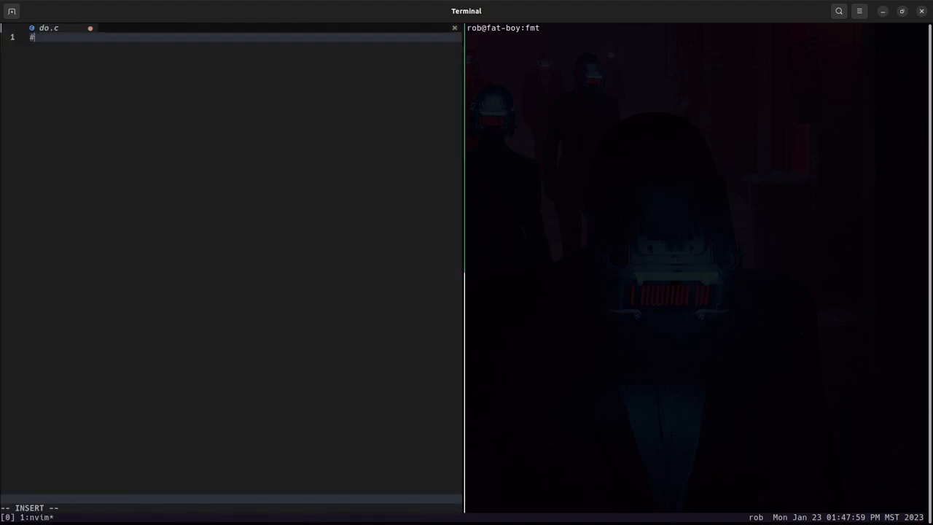
pyautogui.write('include <')
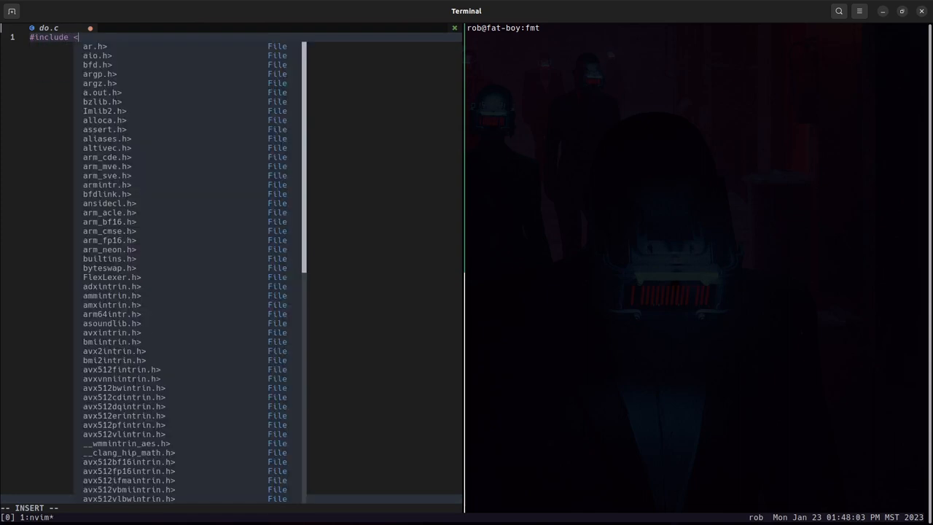
pyautogui.write('stdio.h>')
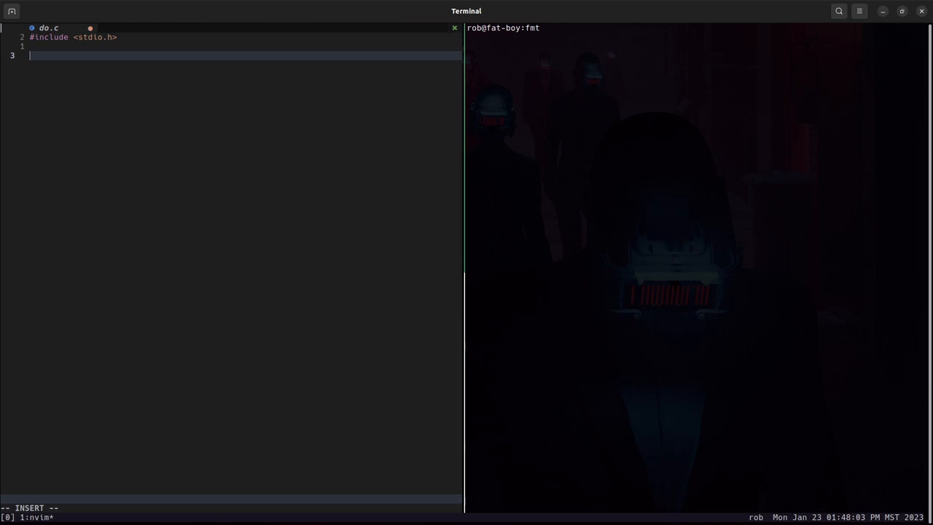
pyautogui.write('int main*')
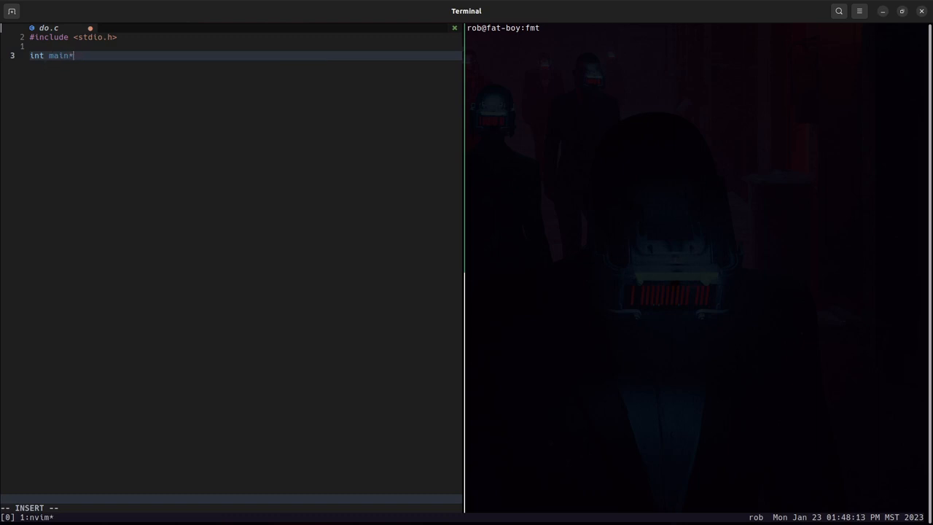
pyautogui.write('(')
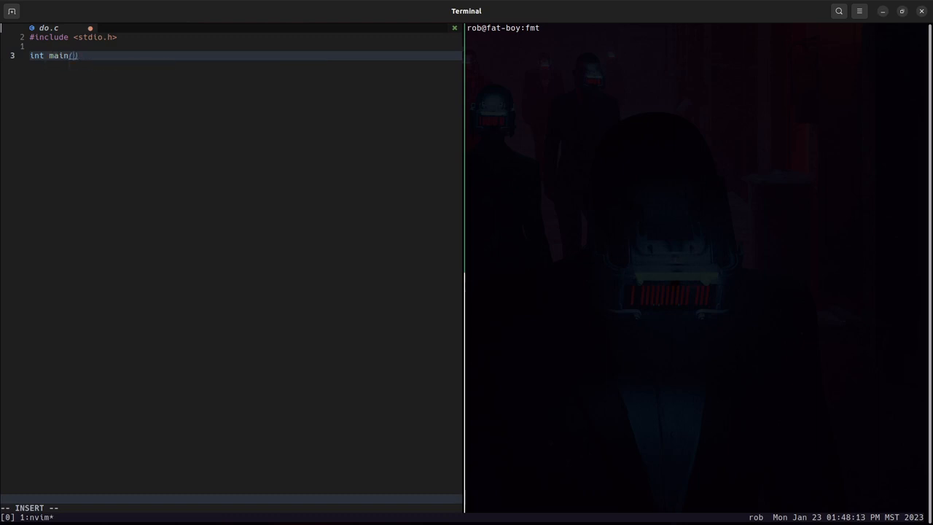
pyautogui.write('int argc, c')
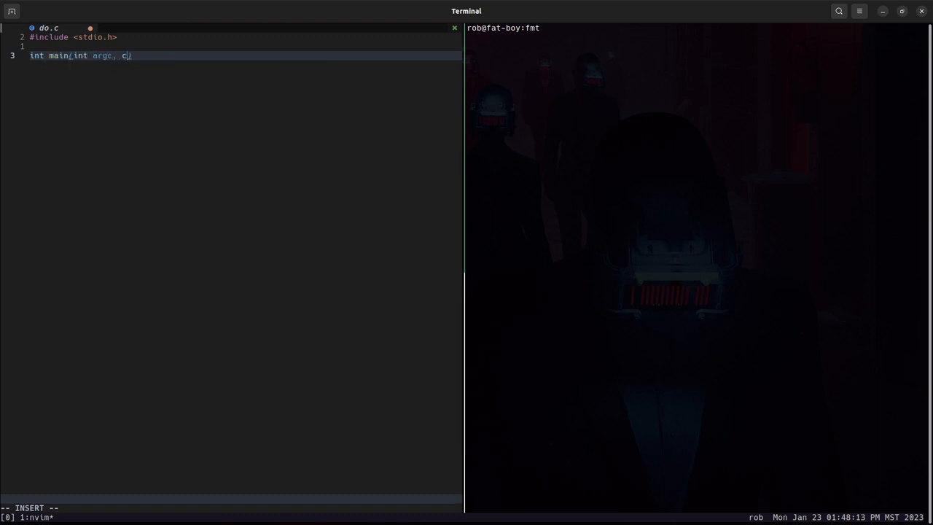
pyautogui.write('har** argv(){')
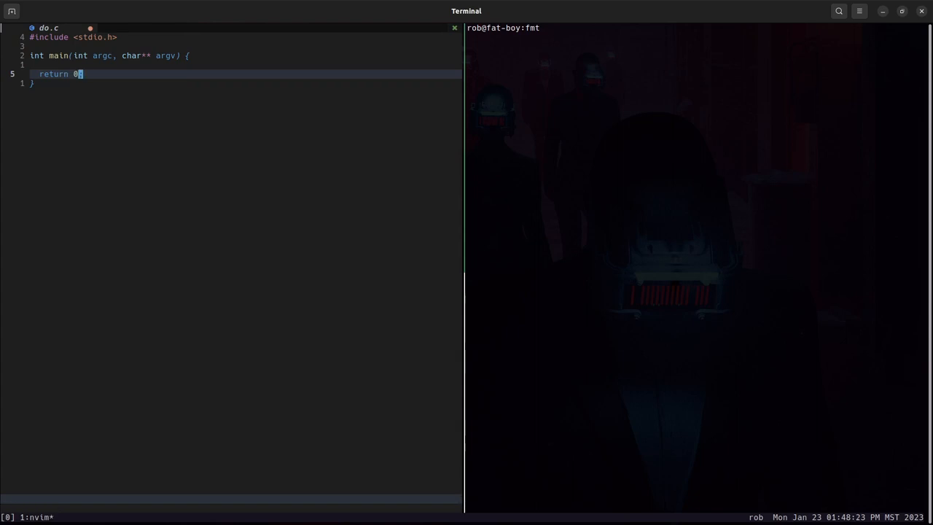
# Add a printf call with seven %d placeholders and begin declaring int a
pyautogui.write('printf("%d %d %d')
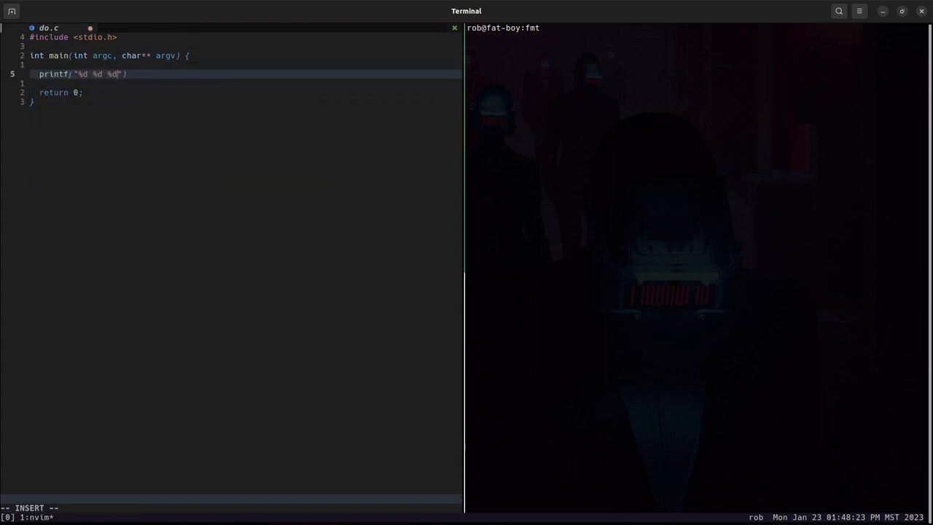
pyautogui.write('%d %d %d %d')
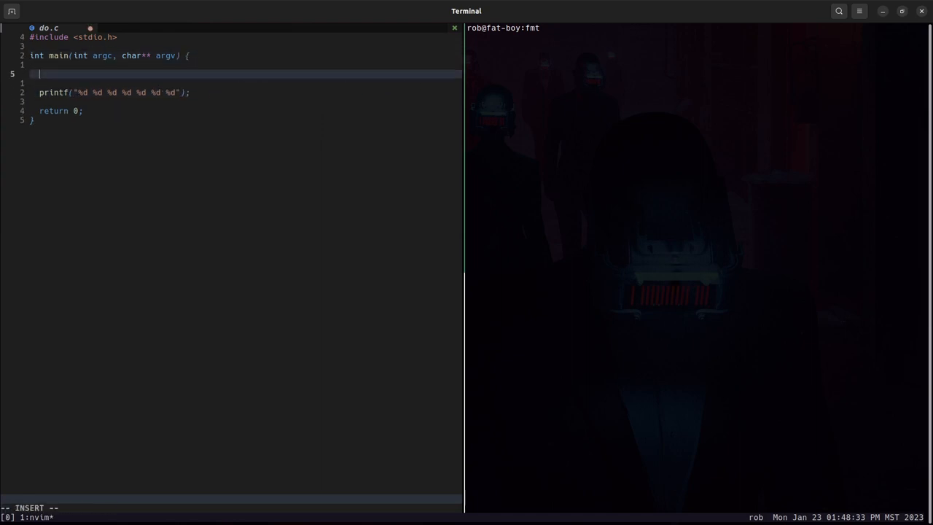
pyautogui.write('int a =')
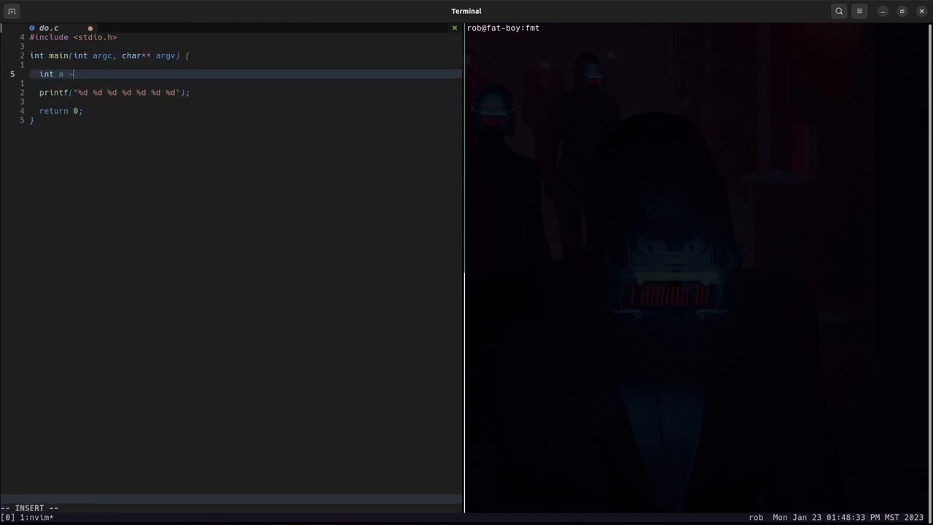
# Declare ints a through g as 1 to 7 and pass a, b, c, d, e, f, g to printf, then save
pyautogui.write('=')
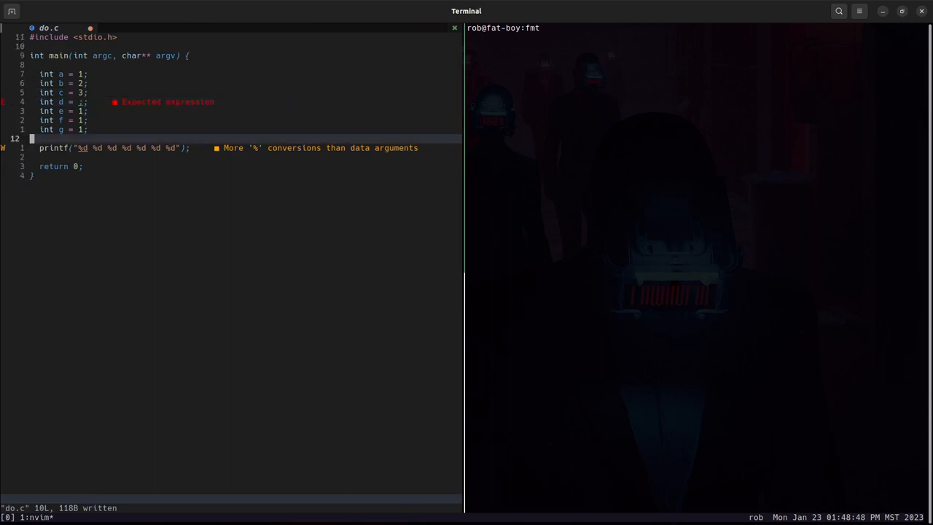
pyautogui.write('4')
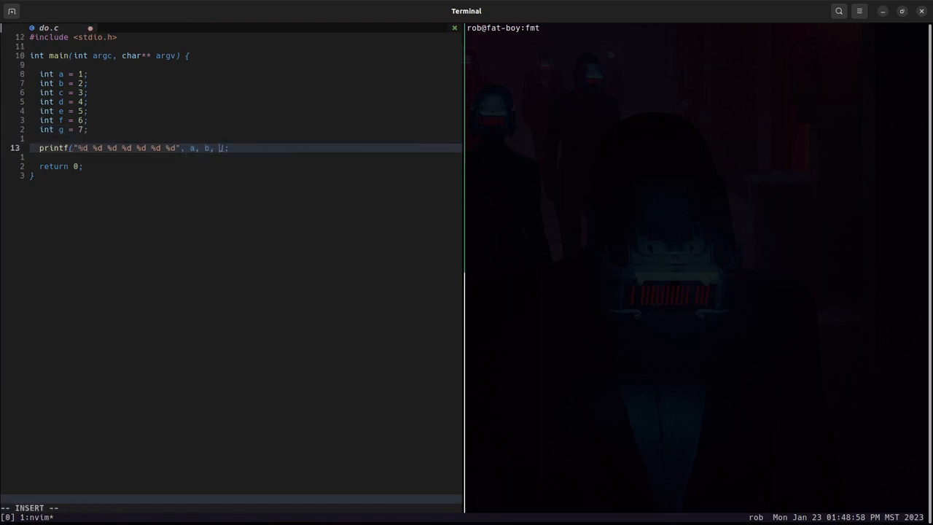
pyautogui.write('c, d, e, f, g')
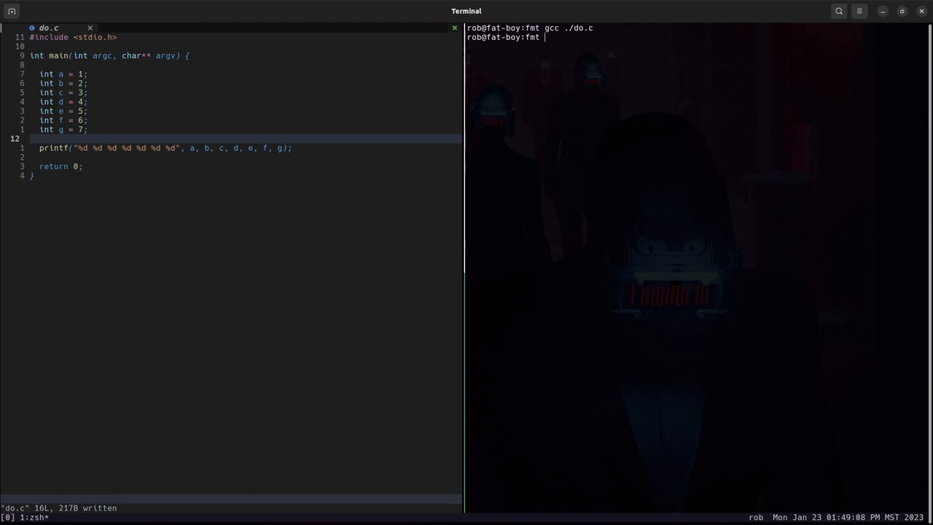
# Run ./a.out to print 1 2 3 4 5 6 7, clear the screen and load a.out into gdb
pyautogui.write('./a.out')
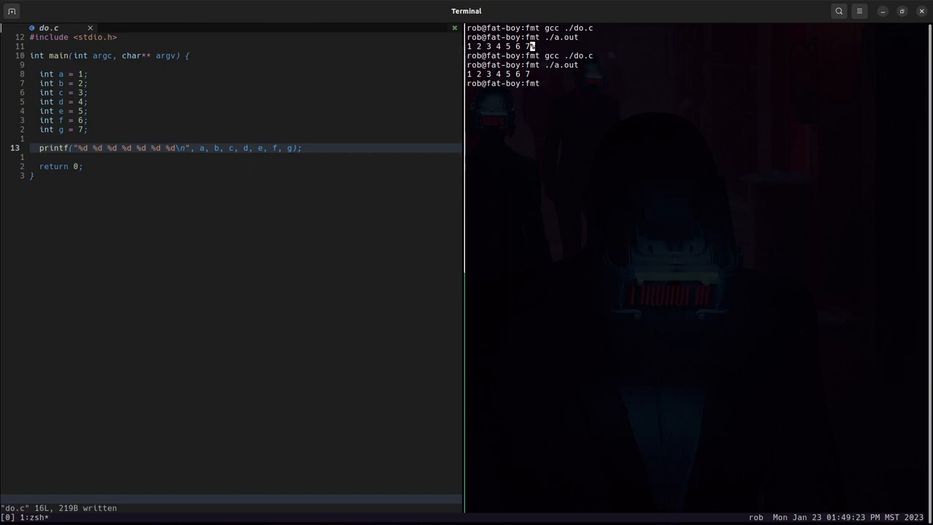
pyautogui.write('cle')
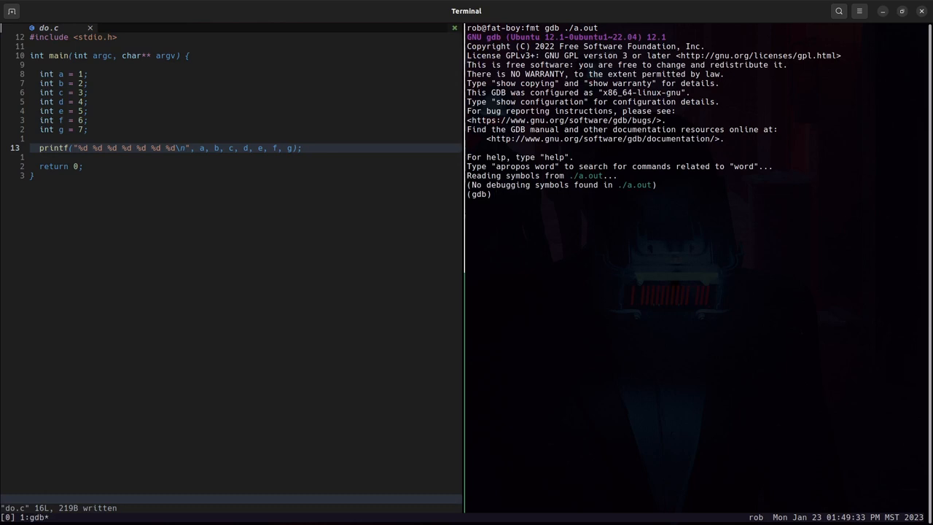
# Disassemble main and set a breakpoint at *main+115 before the printf call, then run
pyautogui.write('disass main')
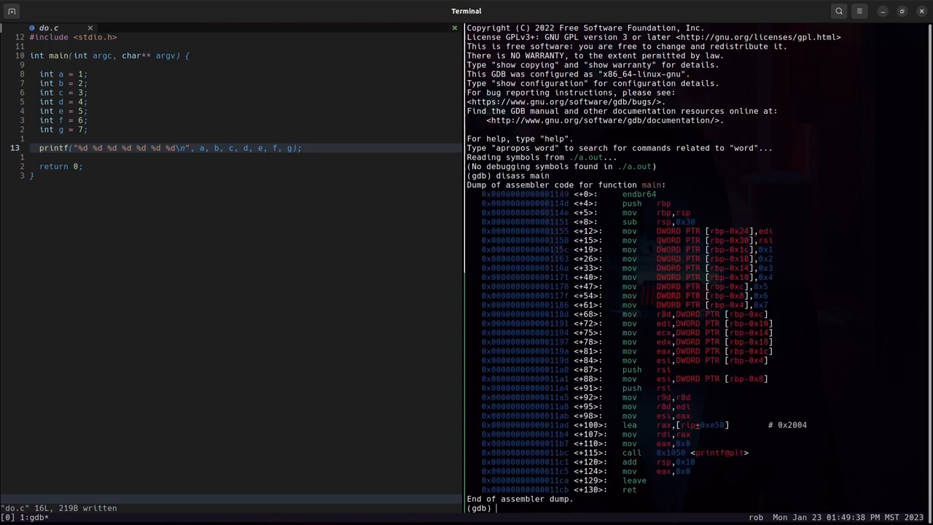
pyautogui.moveTo(692, 397)
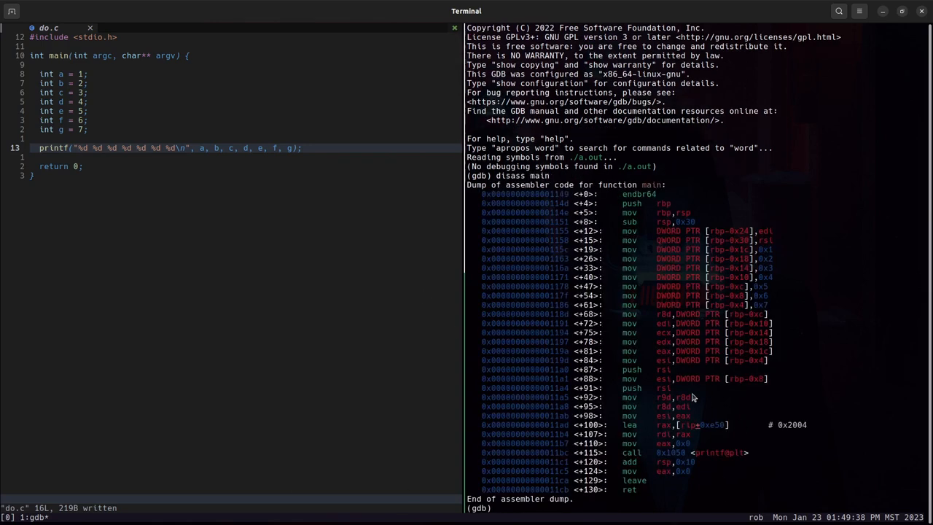
pyautogui.moveTo(656, 410)
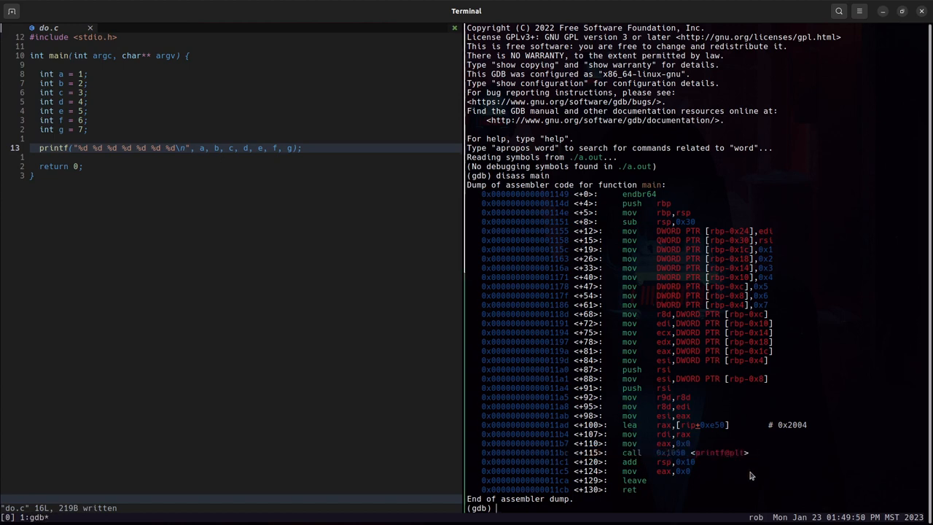
pyautogui.write('b *main+115')
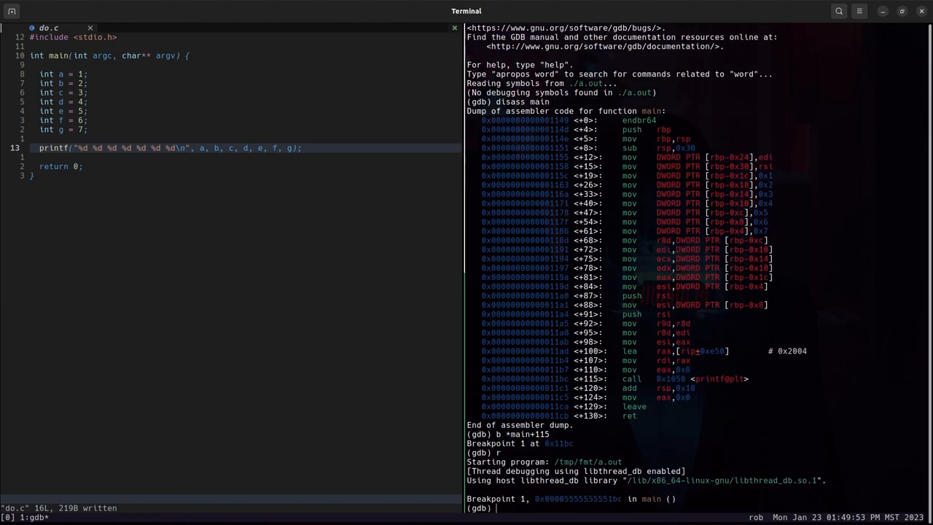
pyautogui.write('info reg')
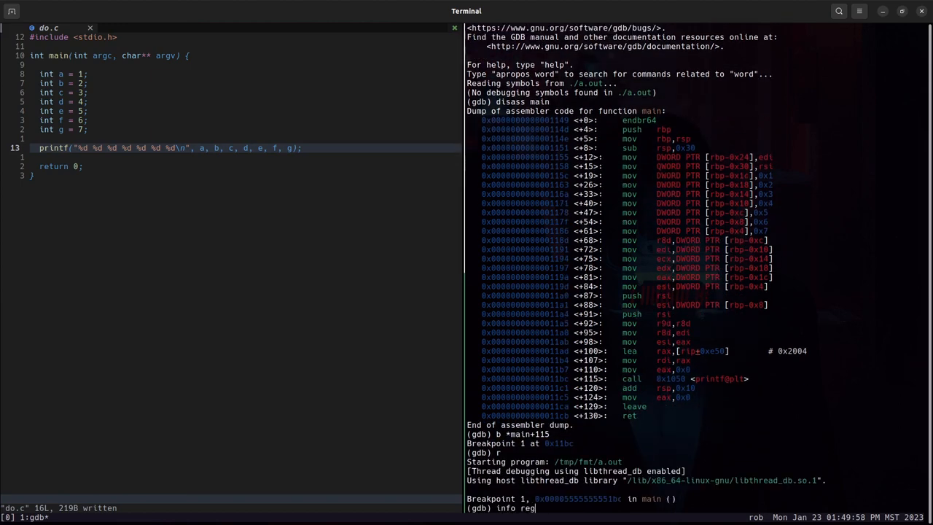
pyautogui.press('Return')
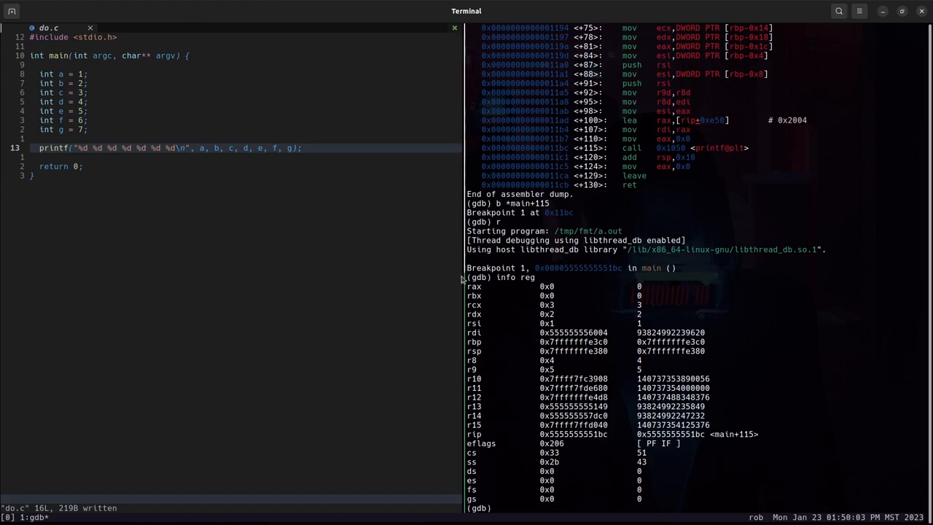
pyautogui.moveTo(536, 336)
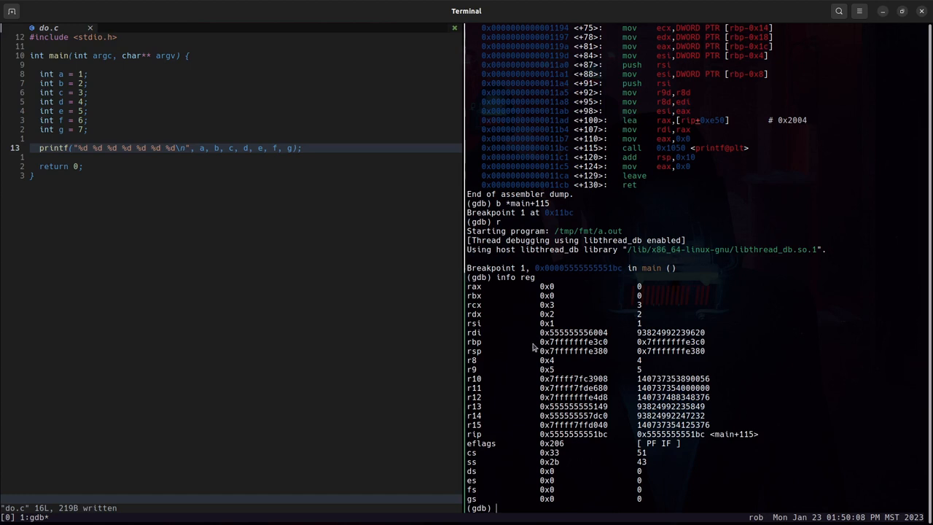
pyautogui.moveTo(532, 335)
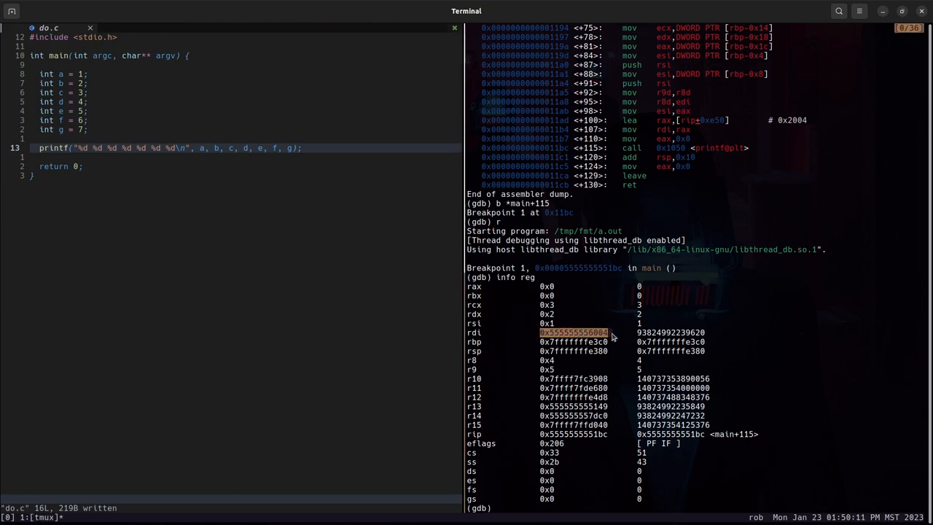
pyautogui.write('x/s 0x555555556004')
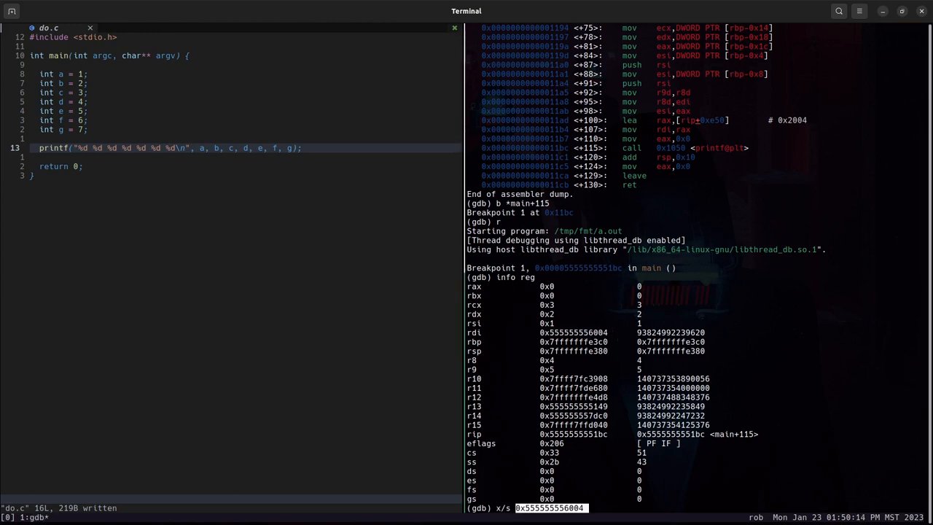
pyautogui.press('Return')
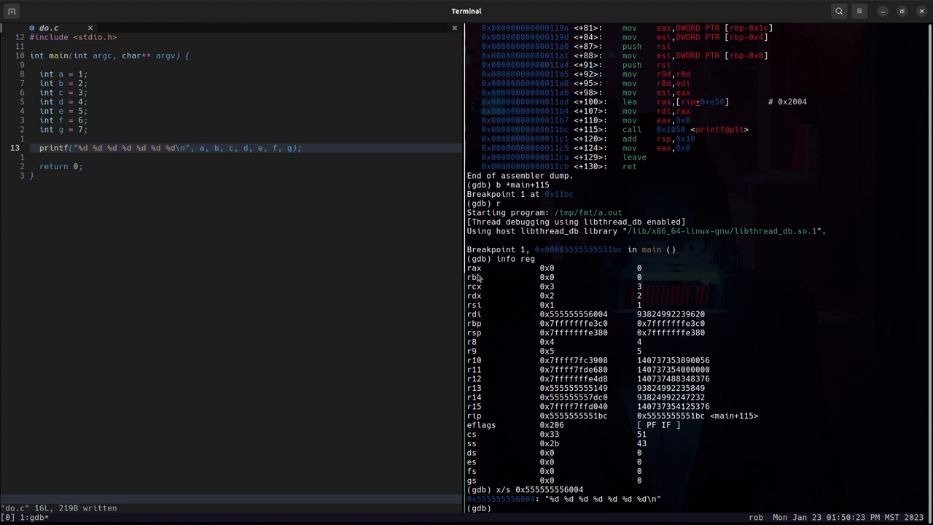
pyautogui.moveTo(539, 319)
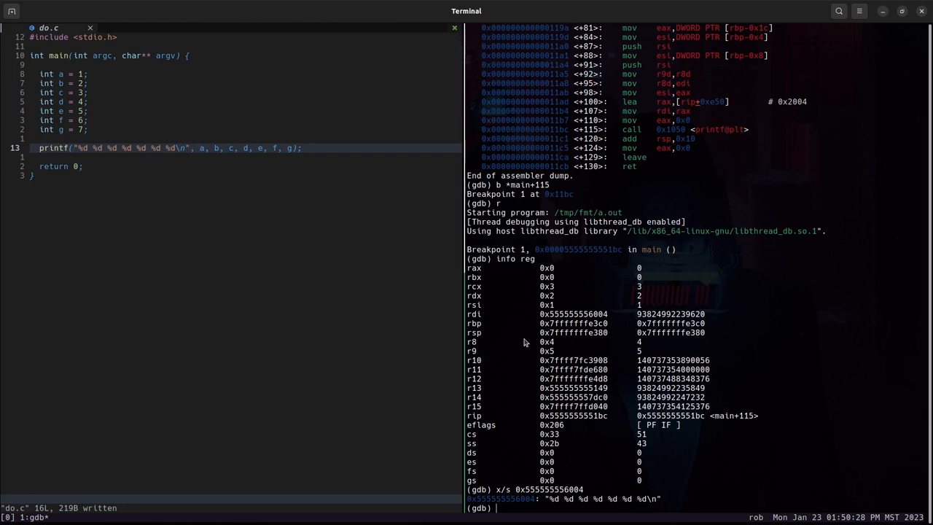
pyautogui.moveTo(496, 352)
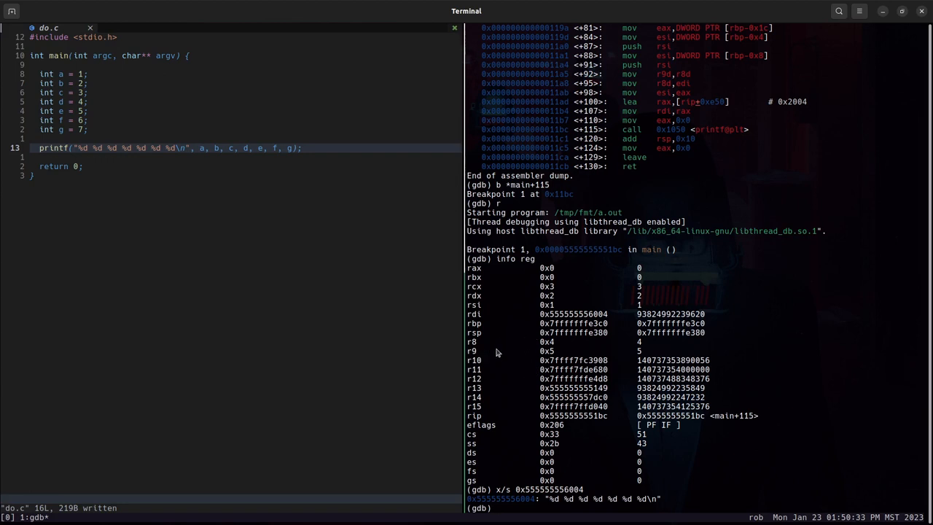
pyautogui.moveTo(235, 147)
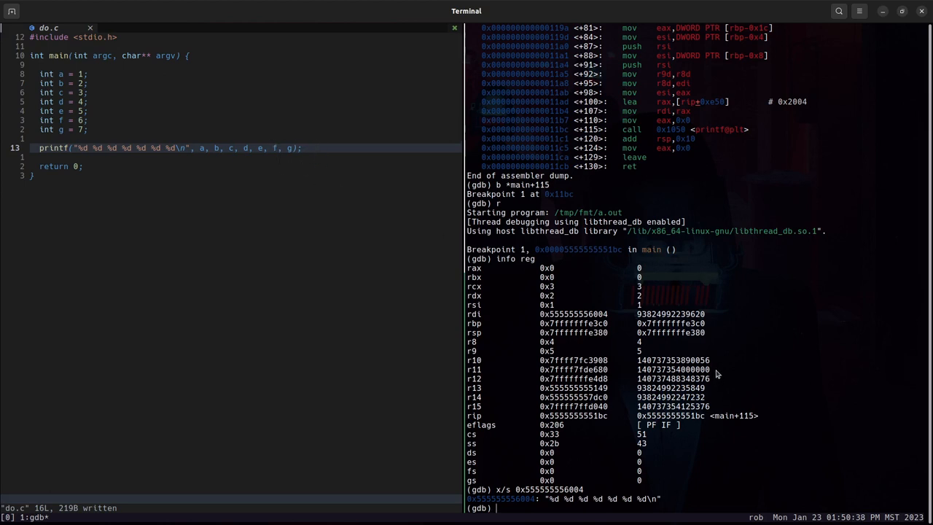
# Dump four quad words at $rsp with x/4gx, then quit gdb confirming with y
pyautogui.write('/')
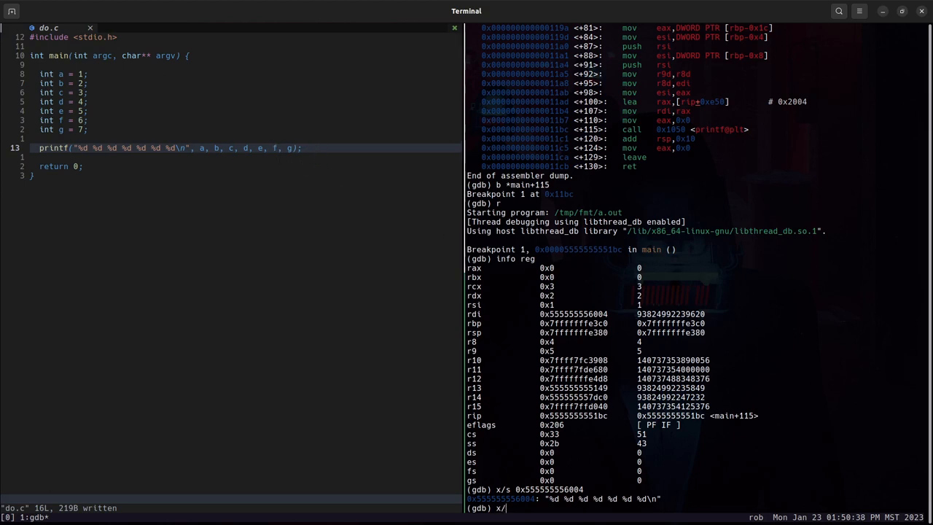
pyautogui.write('4gx $rsp')
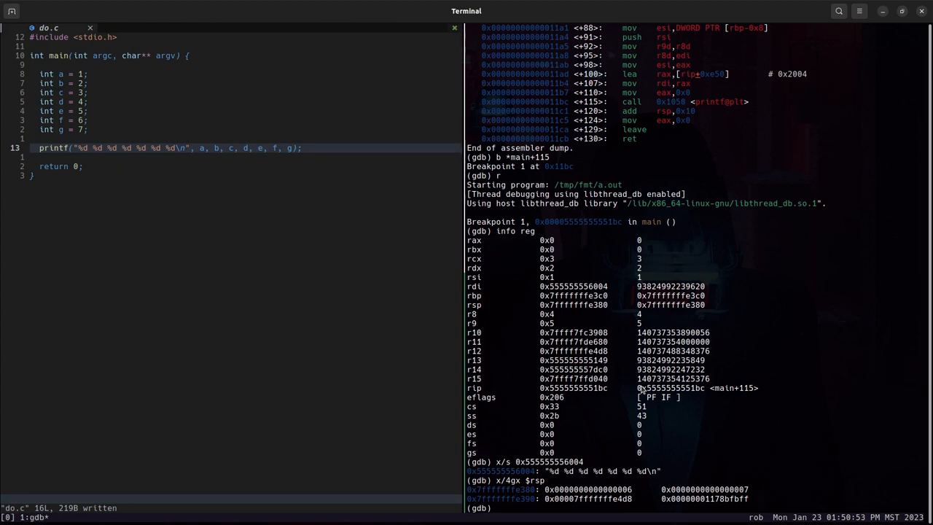
pyautogui.write('q')
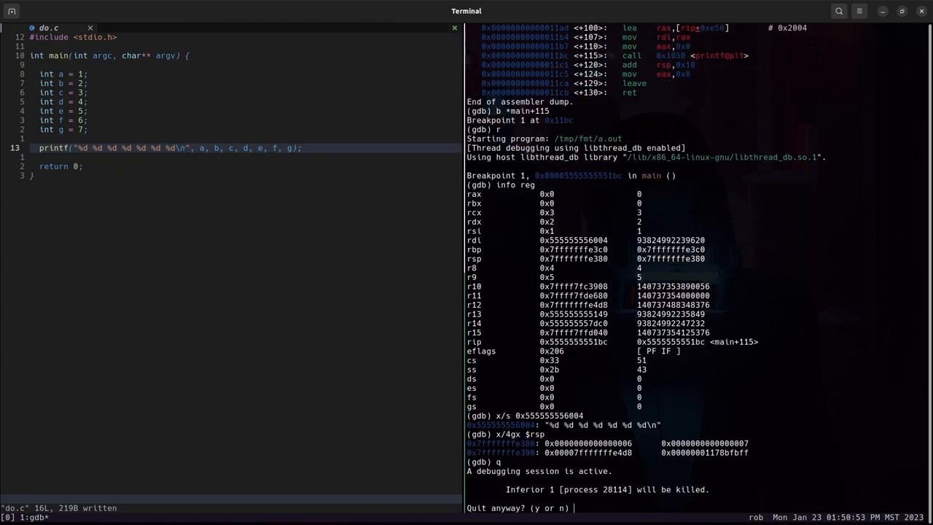
pyautogui.write('y')
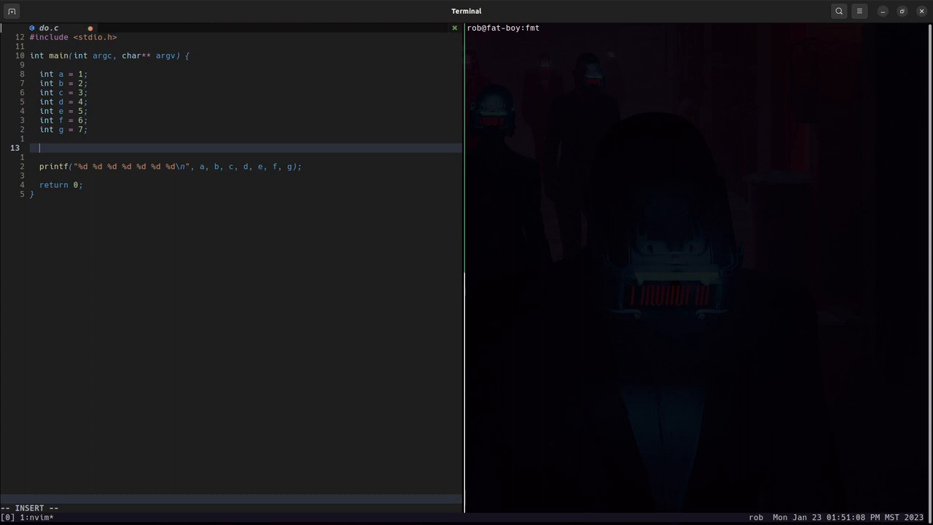
# Declare char *name = "pwn.college" and append %s with name to the printf call
pyautogui.write('char')
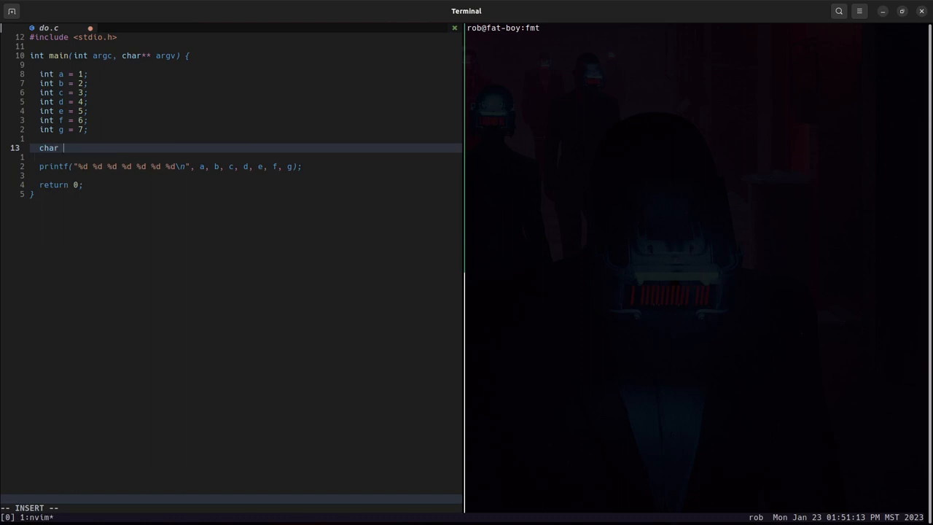
pyautogui.write('*name =')
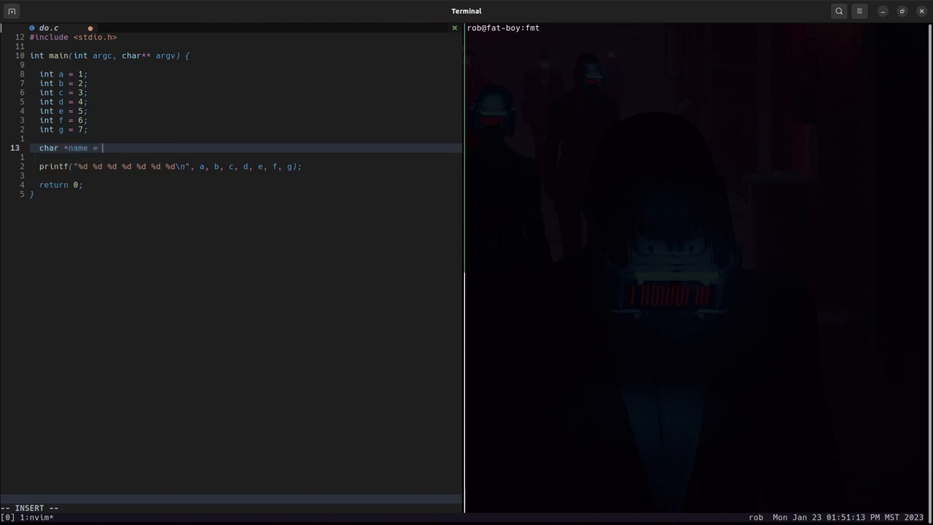
pyautogui.write('"pwn.colle"')
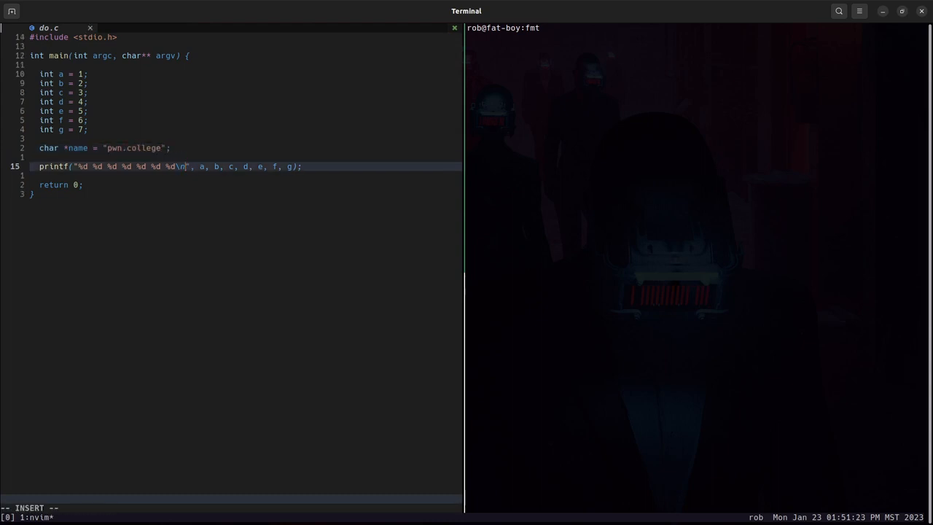
pyautogui.write('%s\\')
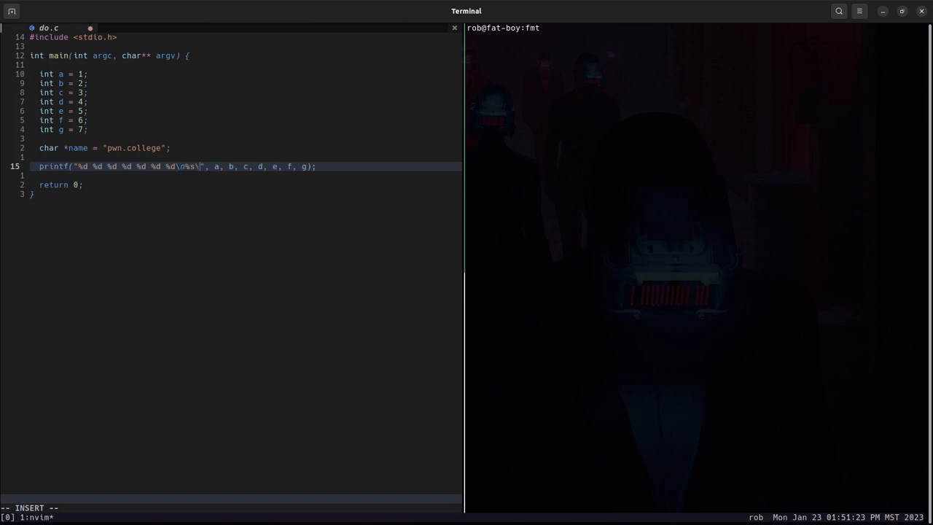
pyautogui.press('Escape')
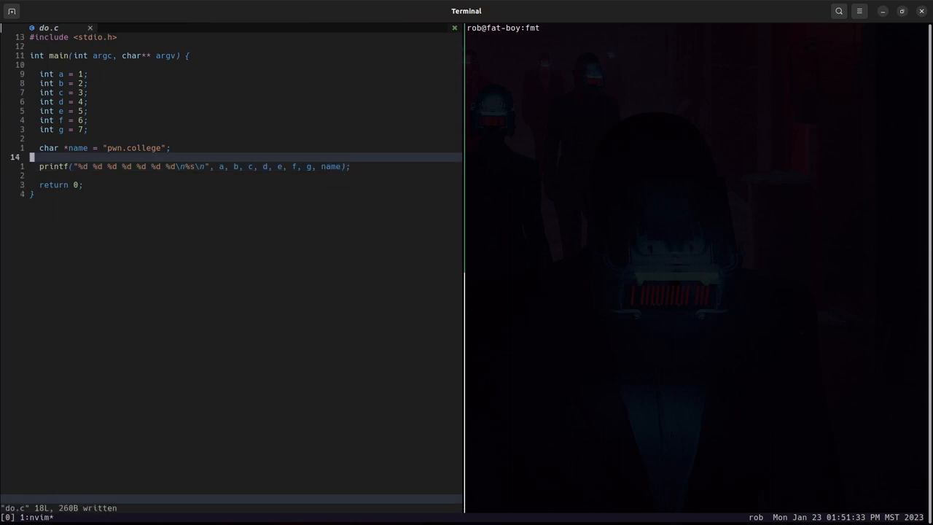
# Save do.c and start the gcc command in the shell
pyautogui.write('gcc')
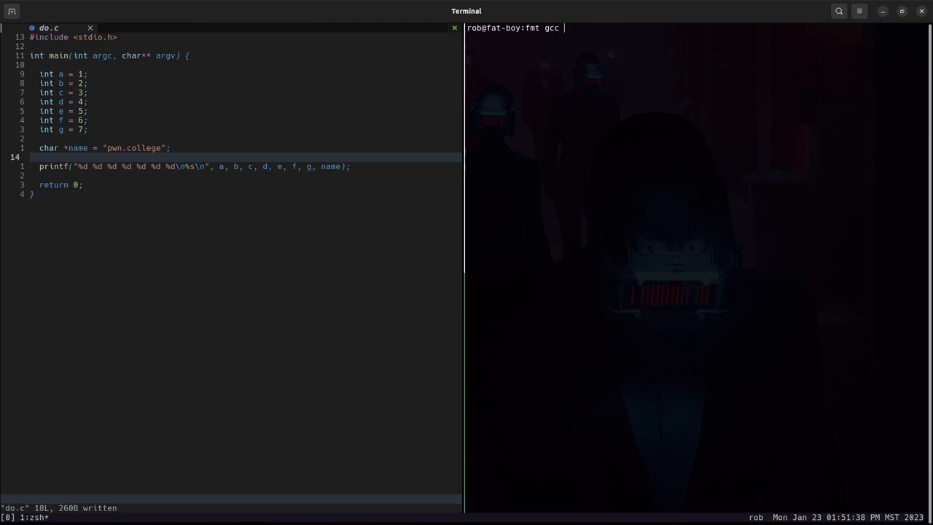
# Compile do.c, run it to print 1-7 and pwn.college, then load a.out in gdb
pyautogui.write('do.c')
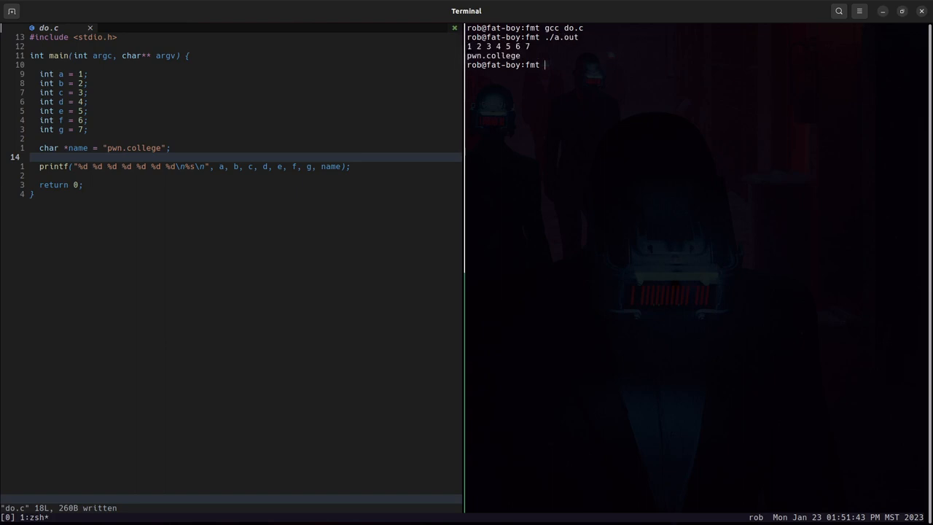
pyautogui.write('gdb ./')
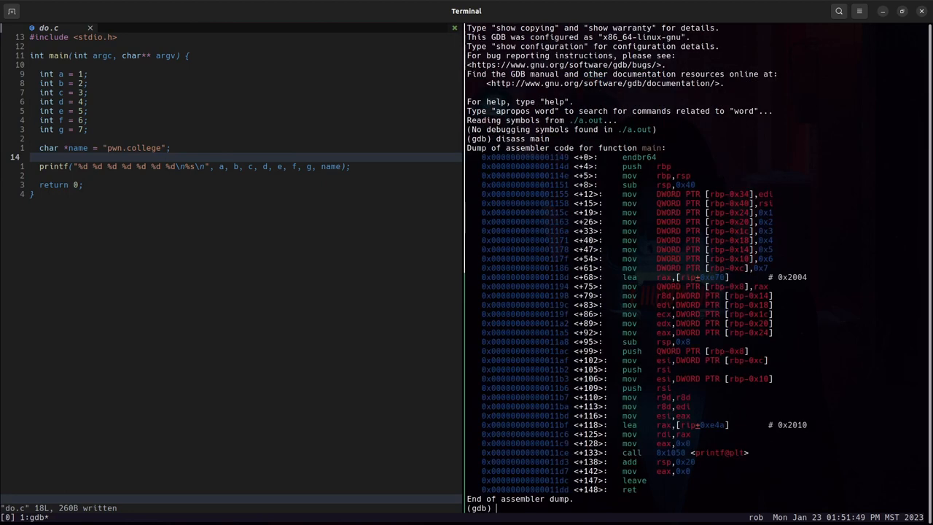
# Break at *main+133, run, x/s the stack pointer to show "pwn.college", then continue to exit
pyautogui.write('b *main+133')
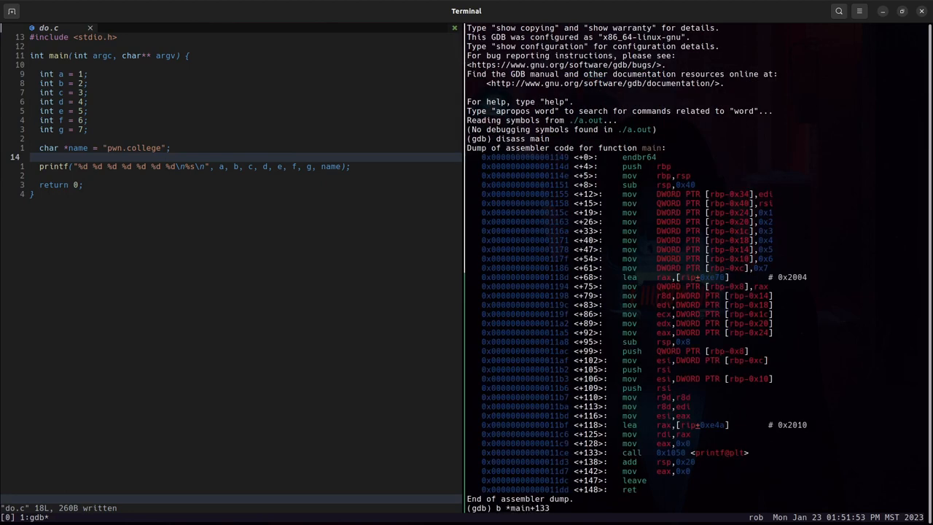
pyautogui.press('Return')
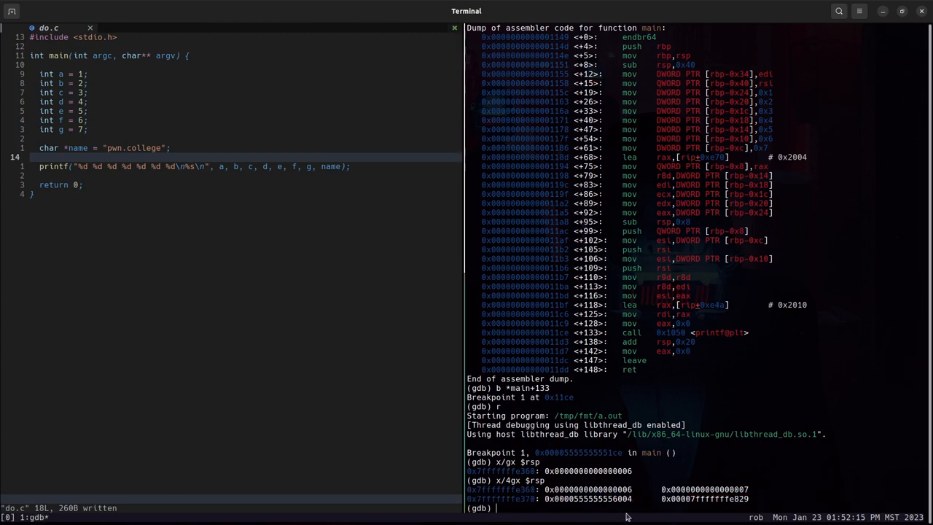
pyautogui.write('x/s')
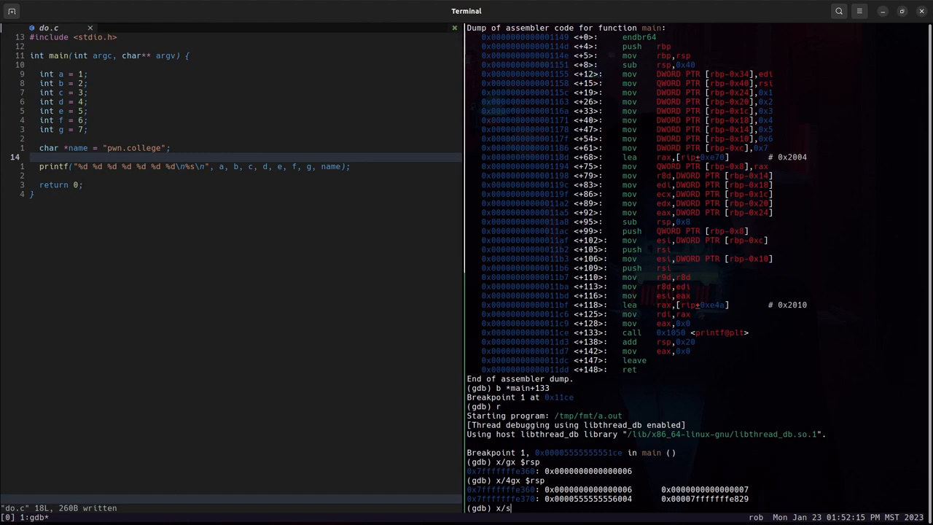
pyautogui.press('Return')
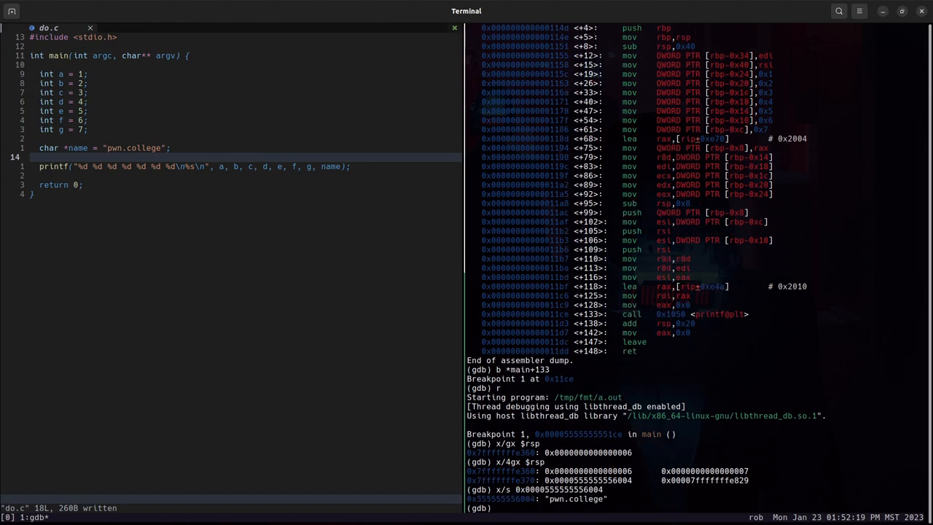
pyautogui.write('c')
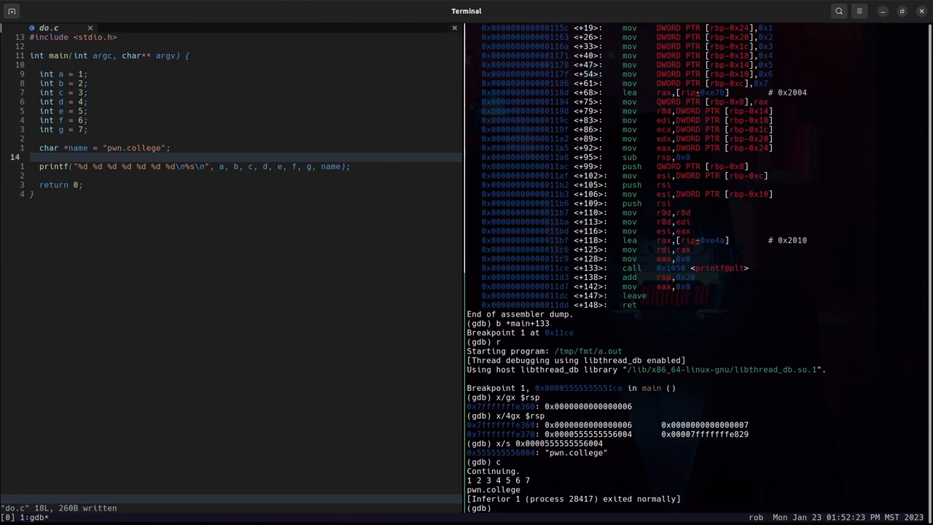